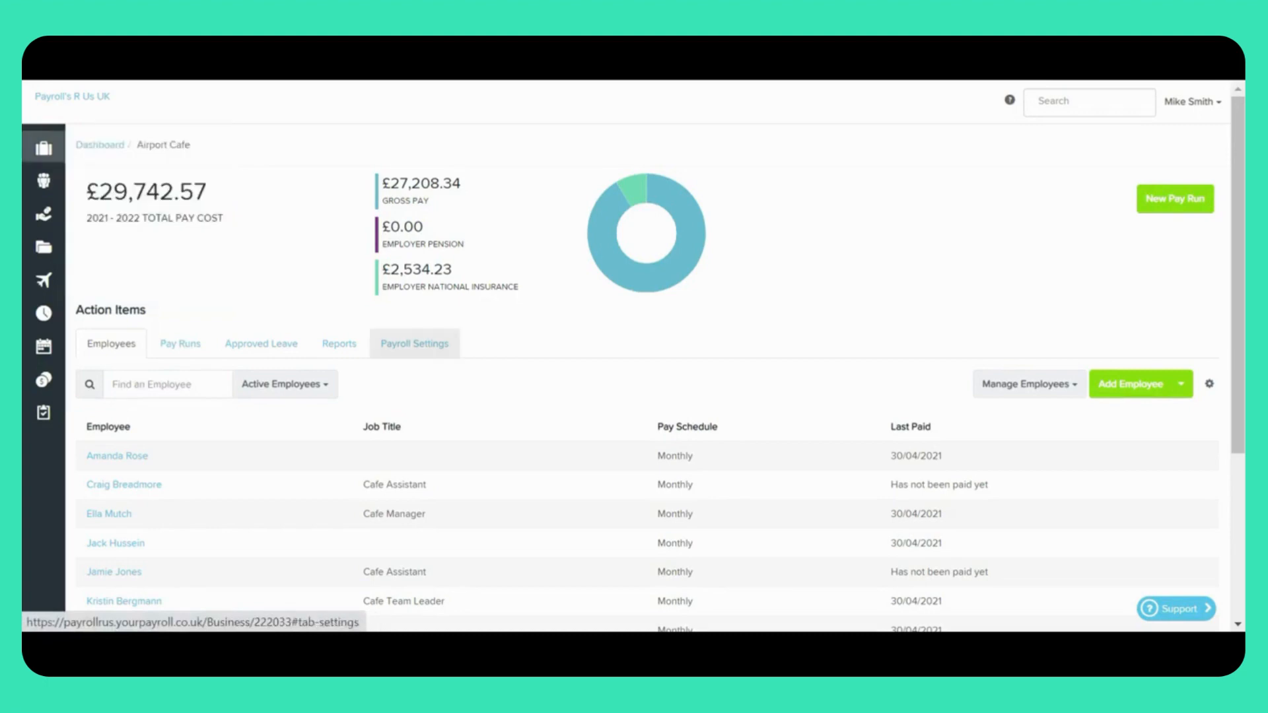
Show the Payroll Settings for the Airport Cafe business from the dashboard's Action Items.
left_click(413, 344)
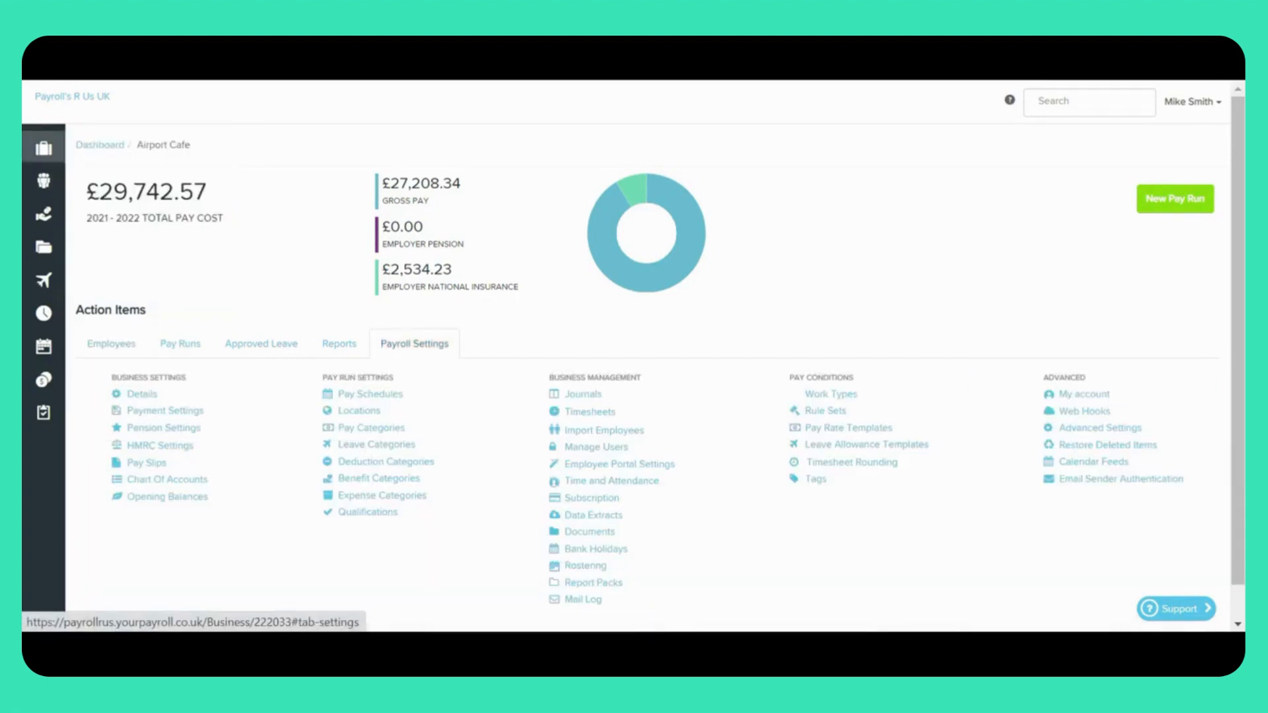
mouse_move(1083, 405)
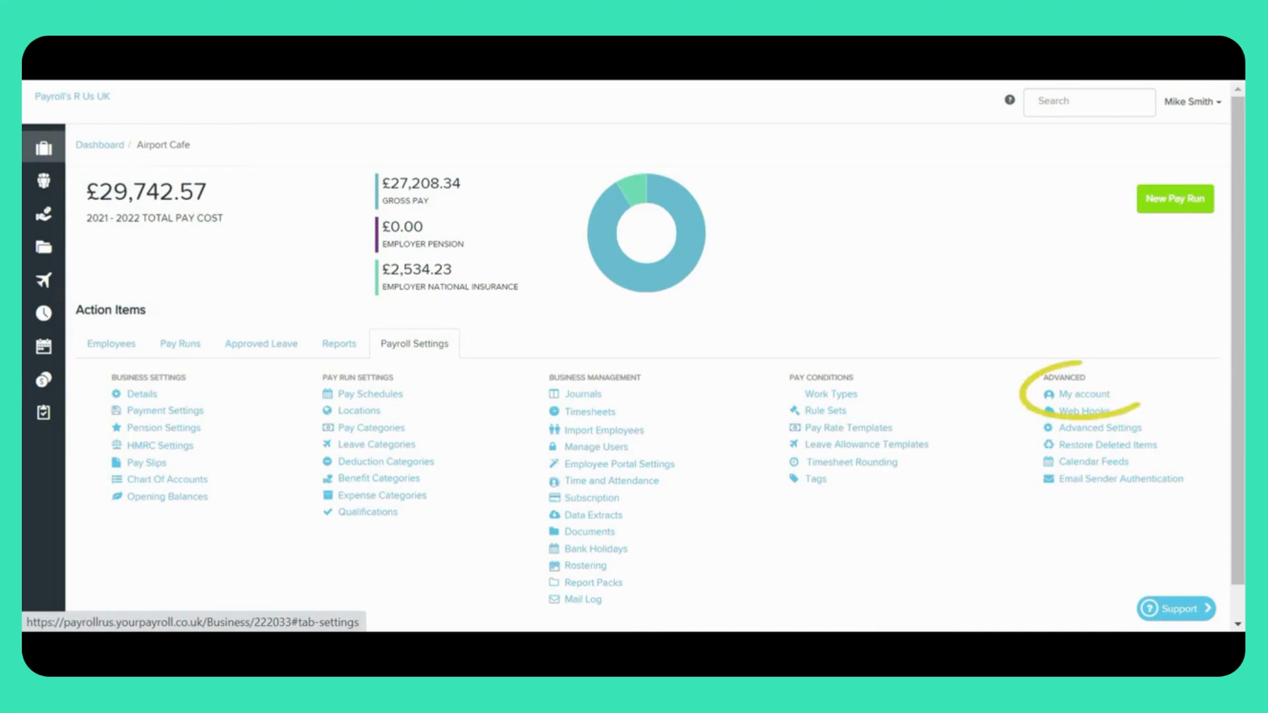
Go to My account under Advanced to see name, email, time zone and API key.
left_click(1083, 394)
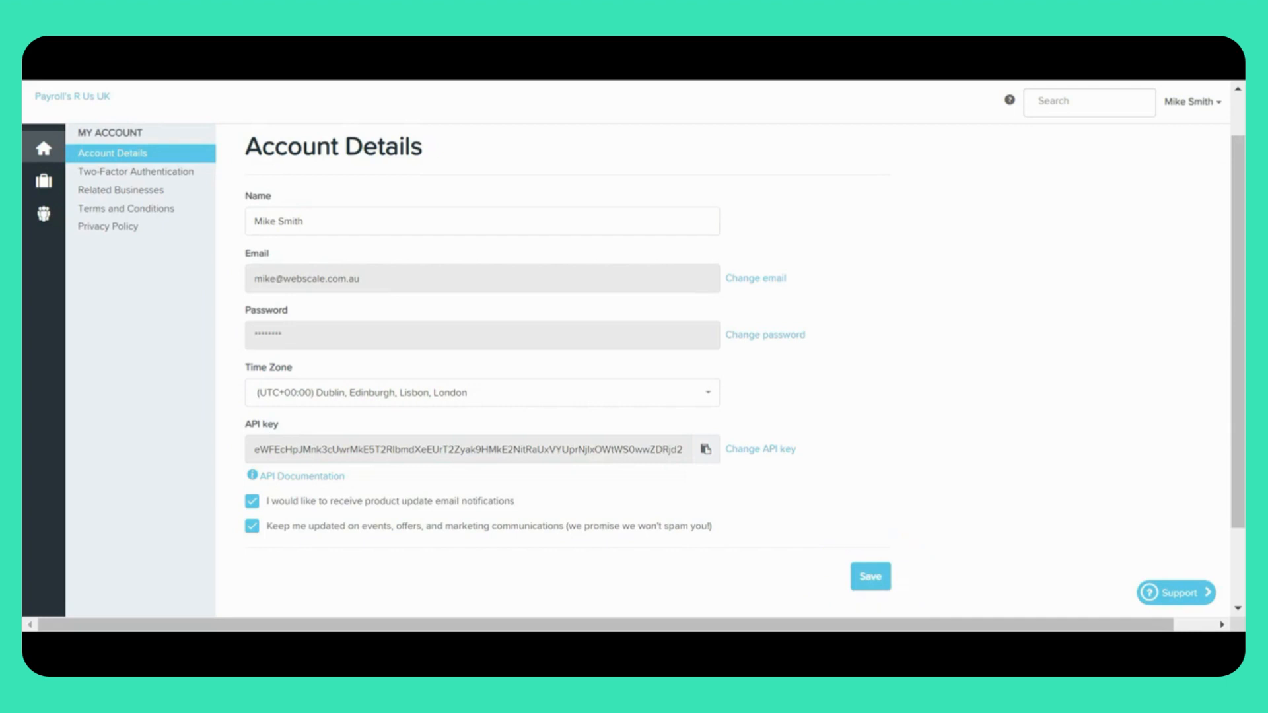
Show the Two-Factor Authentication page with verified email, mobile and Google Authenticator.
left_click(135, 170)
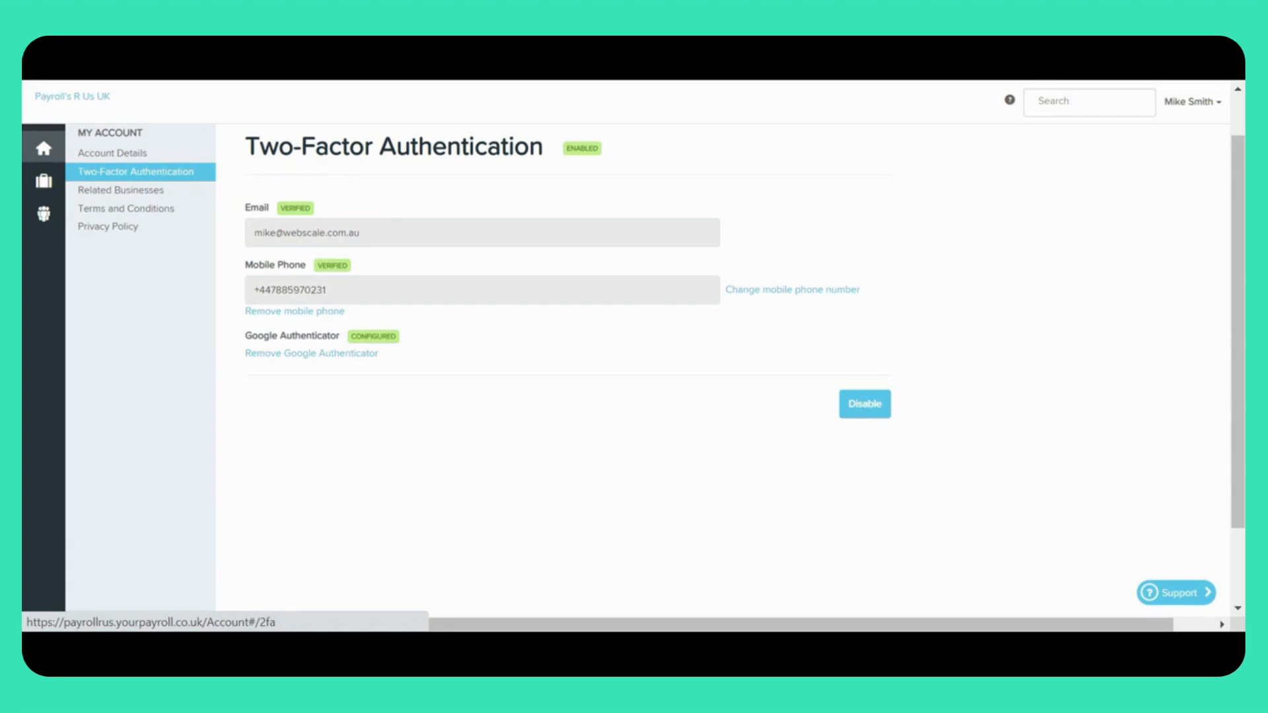
left_click(791, 289)
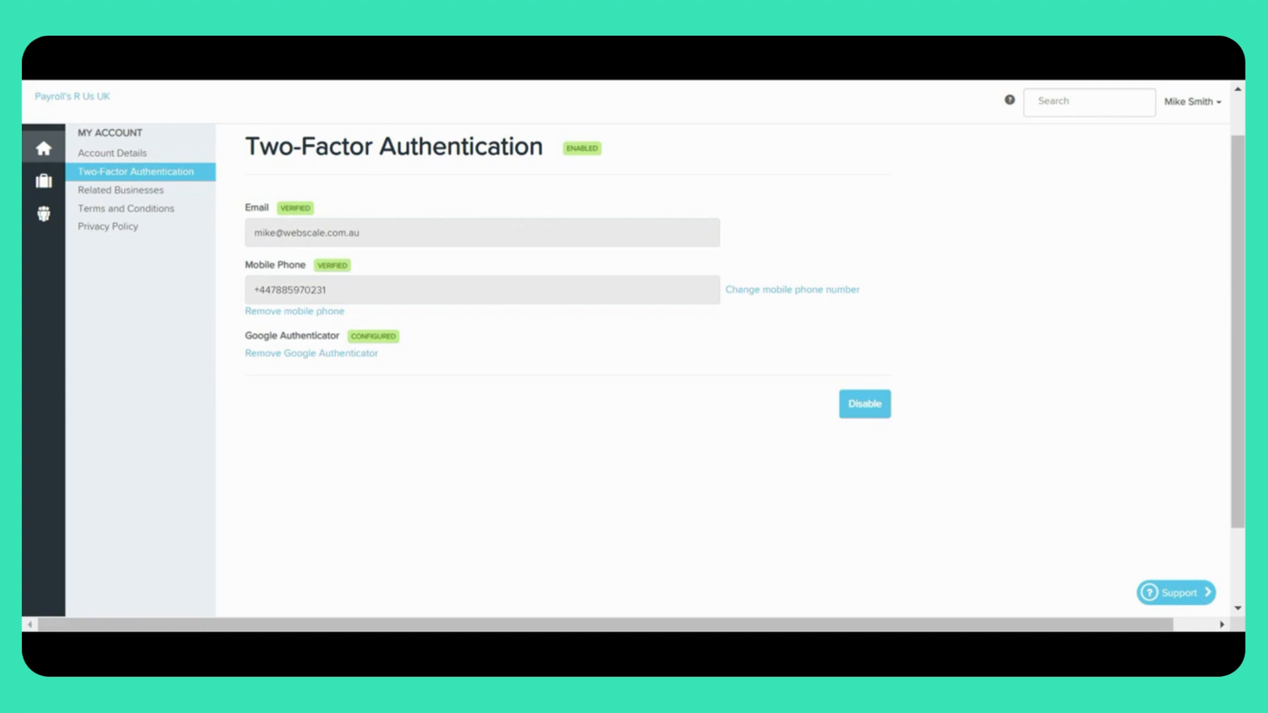
Visit Related Businesses, Terms and Conditions and Privacy Policy, ending on the Next Steps slide.
left_click(120, 191)
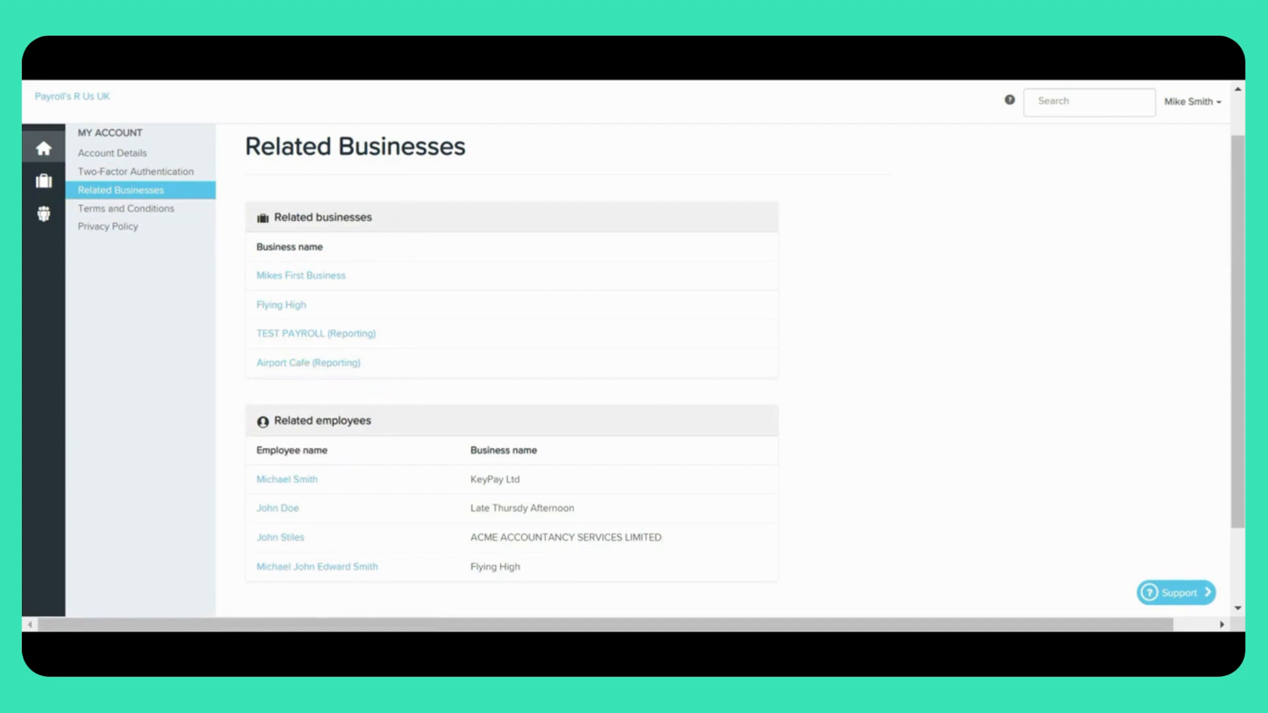
left_click(124, 208)
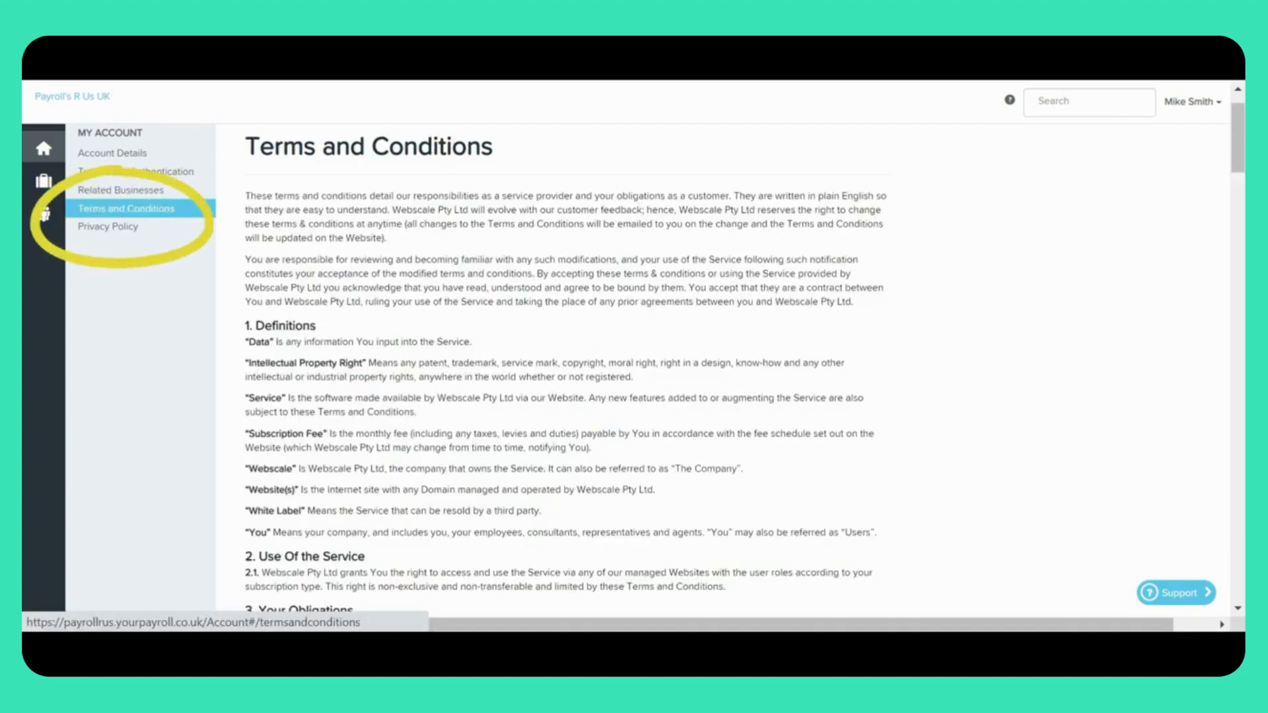
left_click(107, 226)
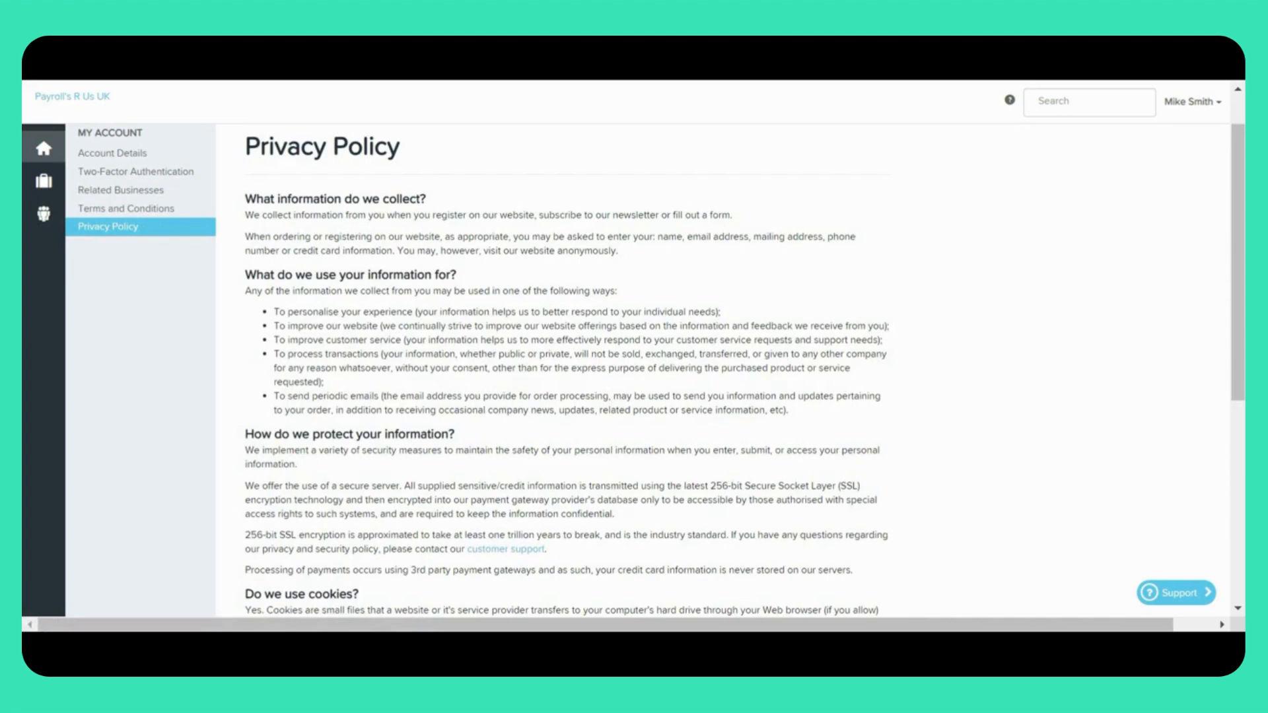
left_click(1173, 593)
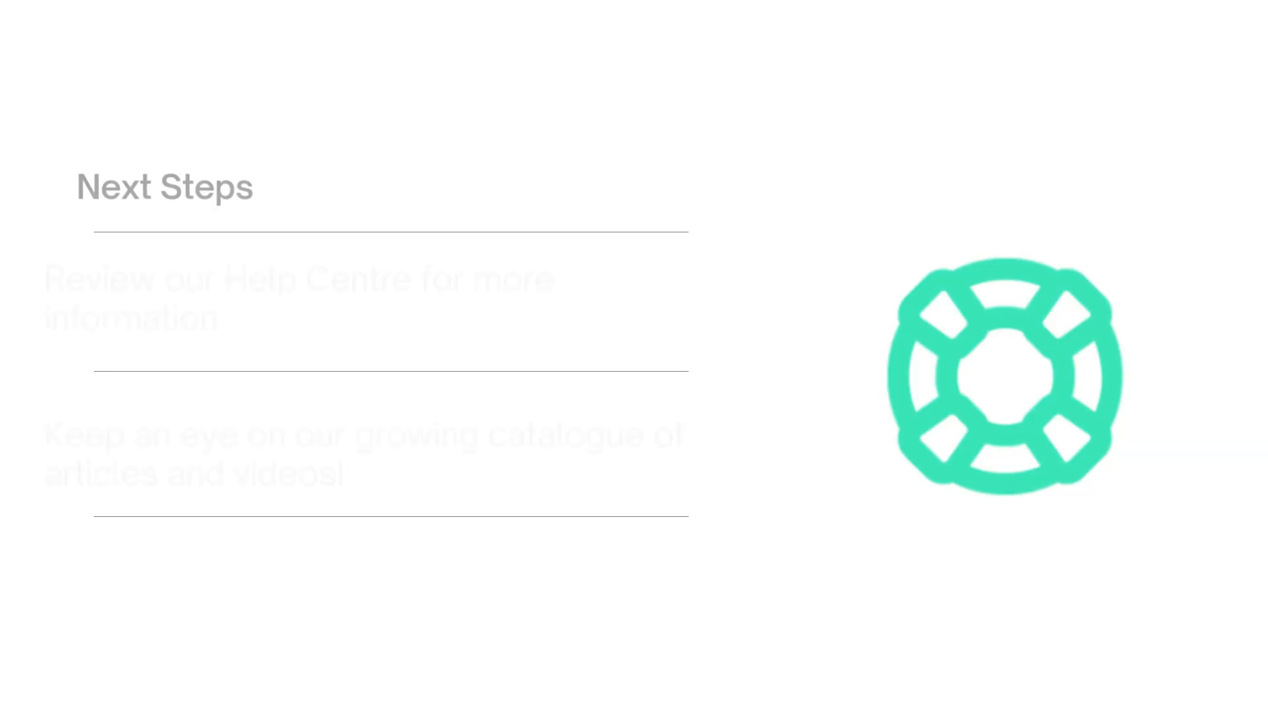